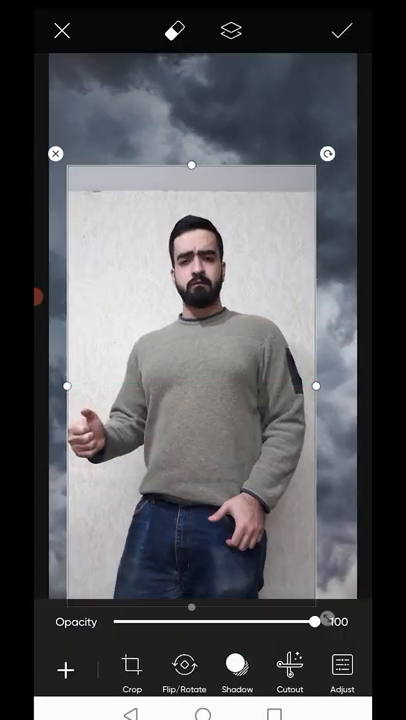
Add the Marvel THOR logo sticker above the man on the stormy lightning scene.
left_click(342, 30)
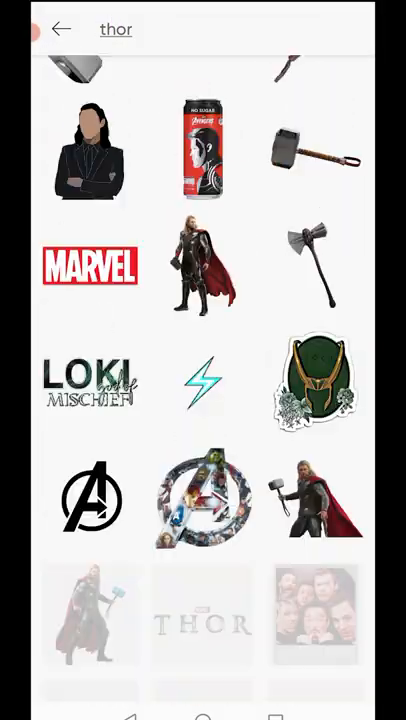
left_click(201, 620)
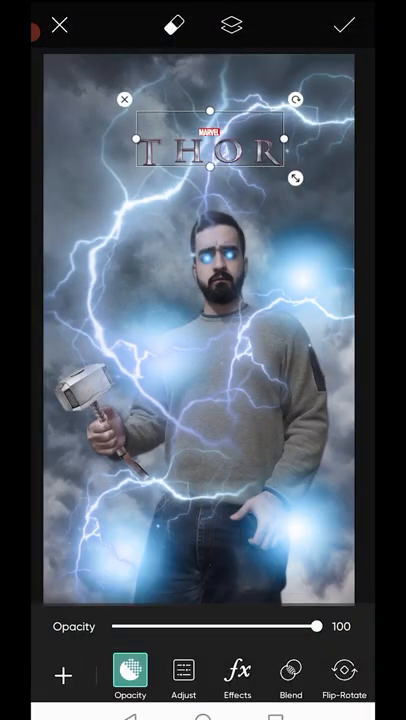